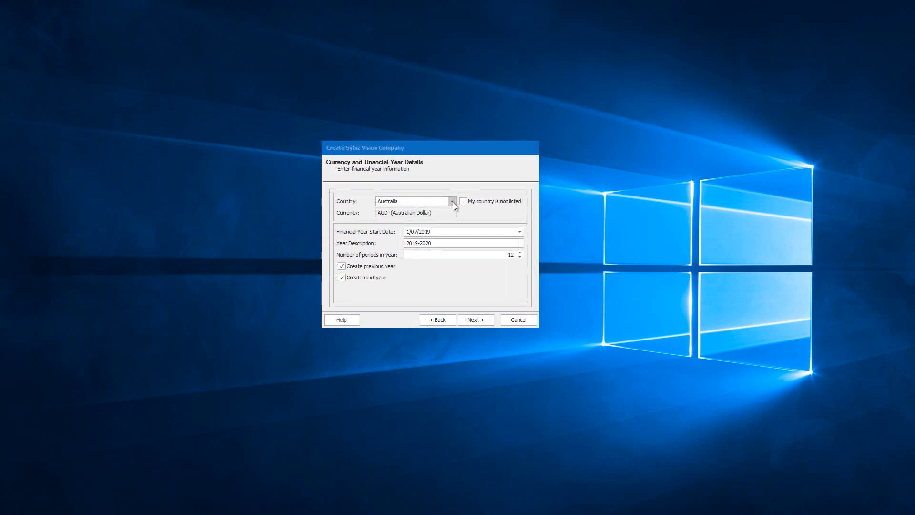
# Step: Tick and untick 'My country is not listed', leaving Bahrain with Bahraini Dinar currency
pyautogui.click(452, 201)
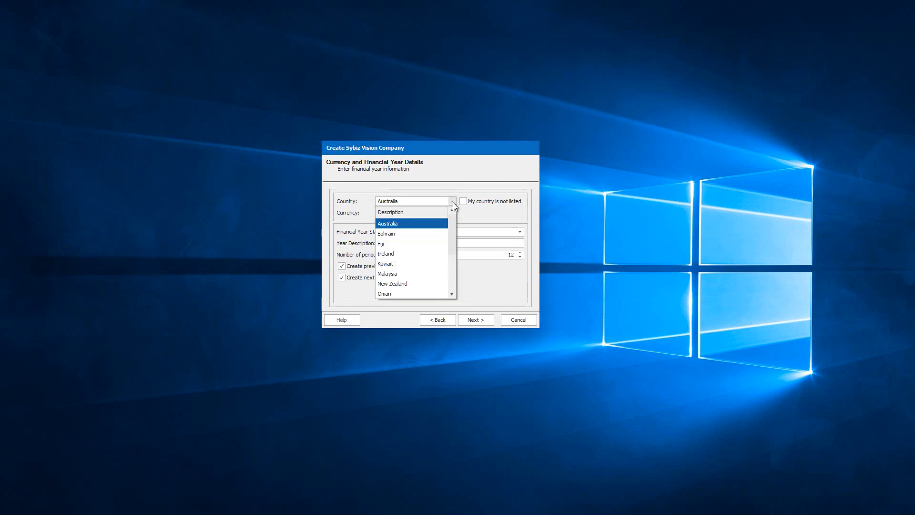
pyautogui.click(387, 224)
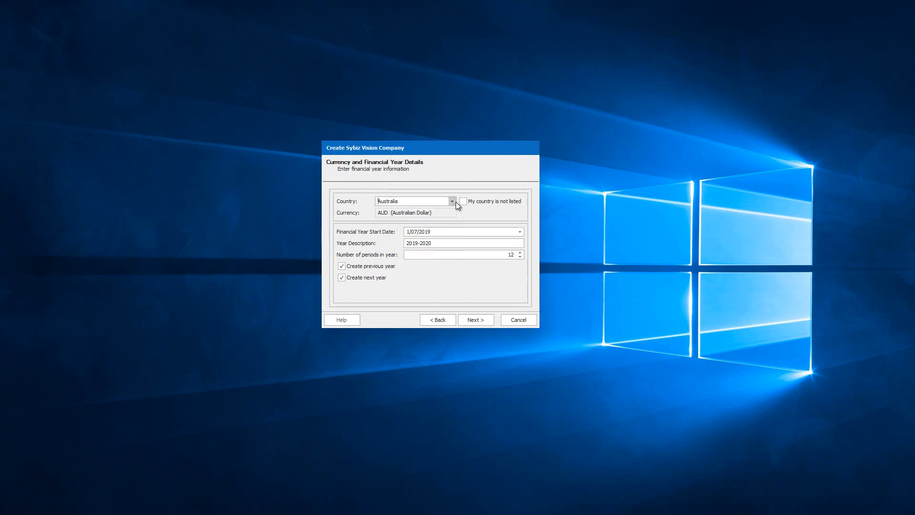
pyautogui.click(463, 201)
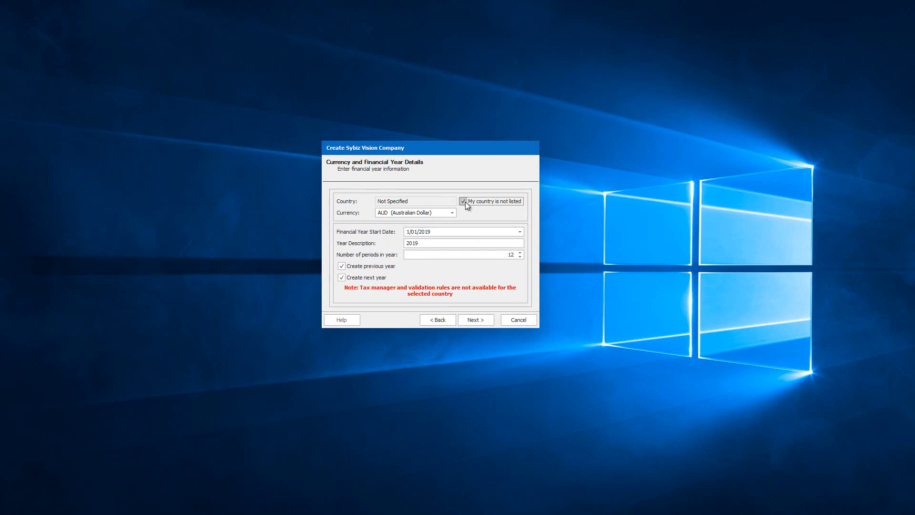
pyautogui.click(463, 201)
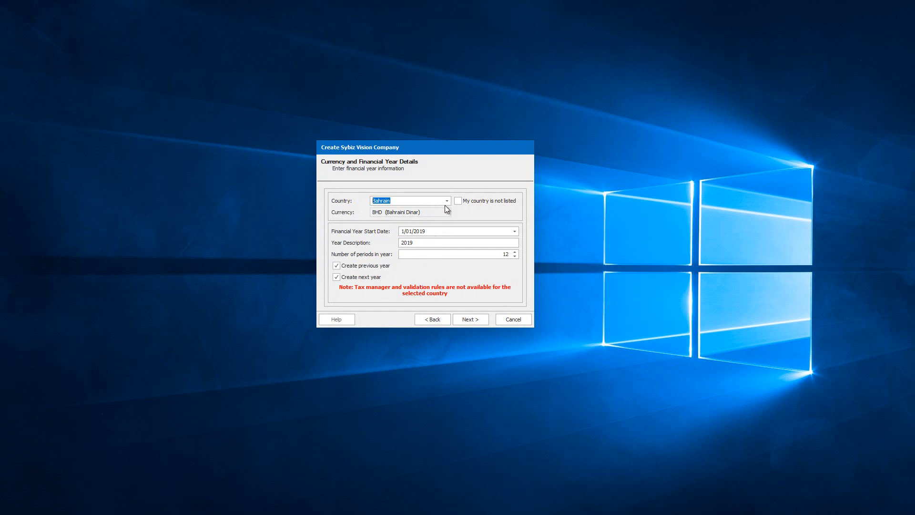
# Step: Choose Singapore with Singapore Dollar and advance past the postal address to the SingaporeDemo summary
pyautogui.click(447, 200)
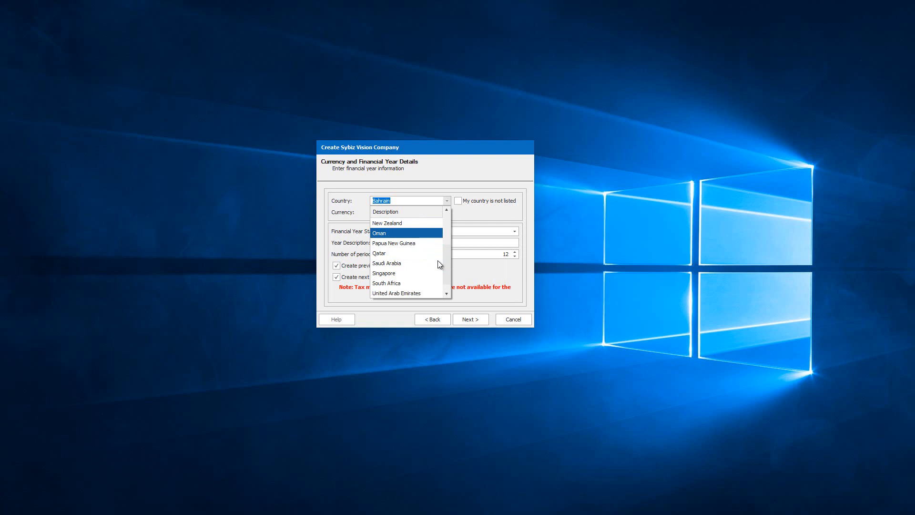
pyautogui.moveTo(437, 264)
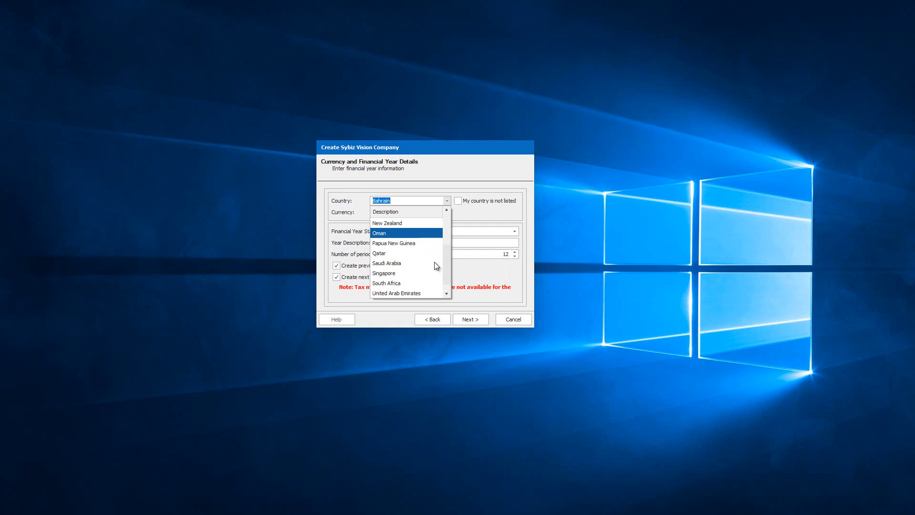
pyautogui.moveTo(406, 273)
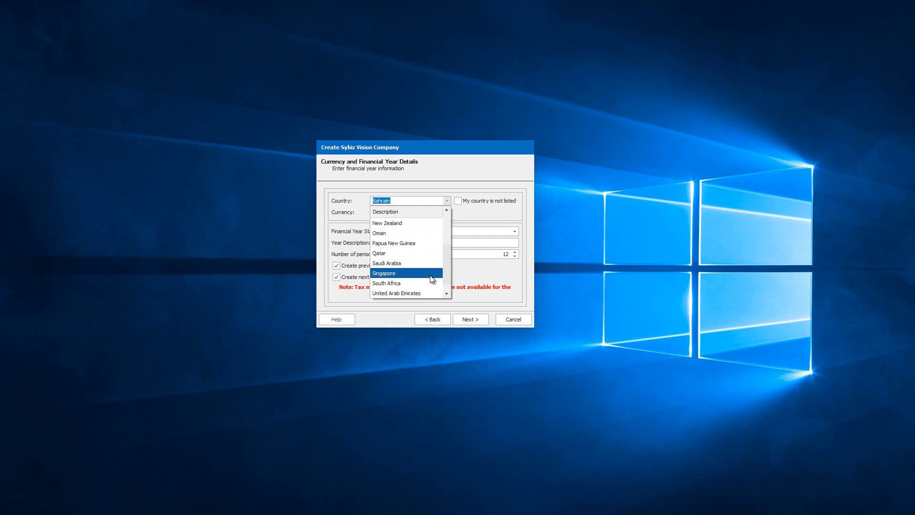
pyautogui.click(384, 274)
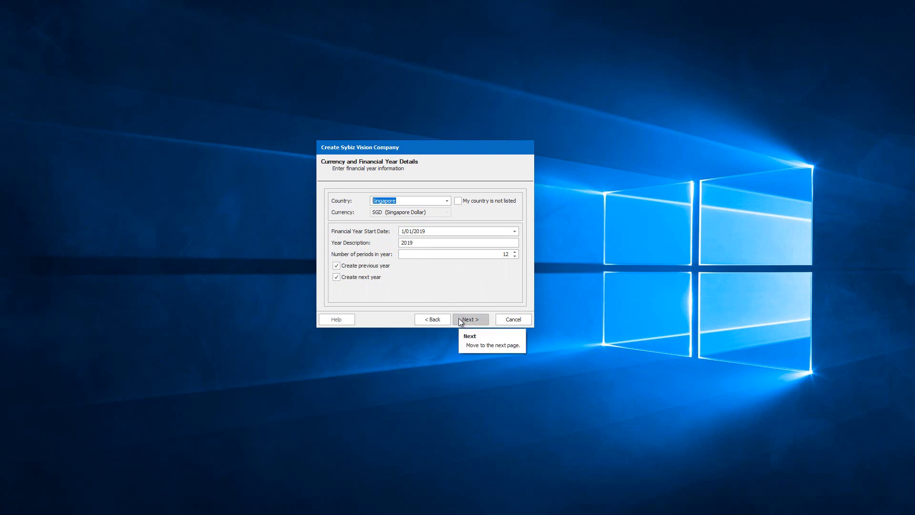
pyautogui.click(470, 319)
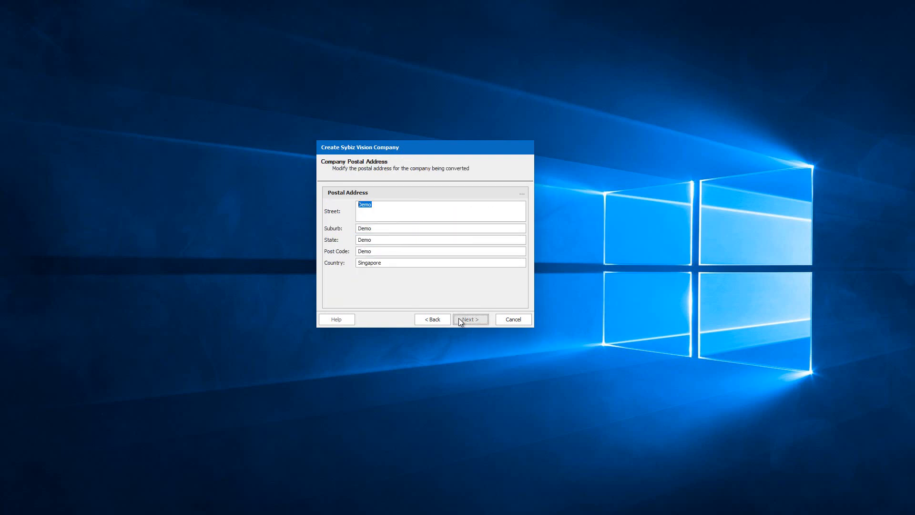
pyautogui.click(470, 319)
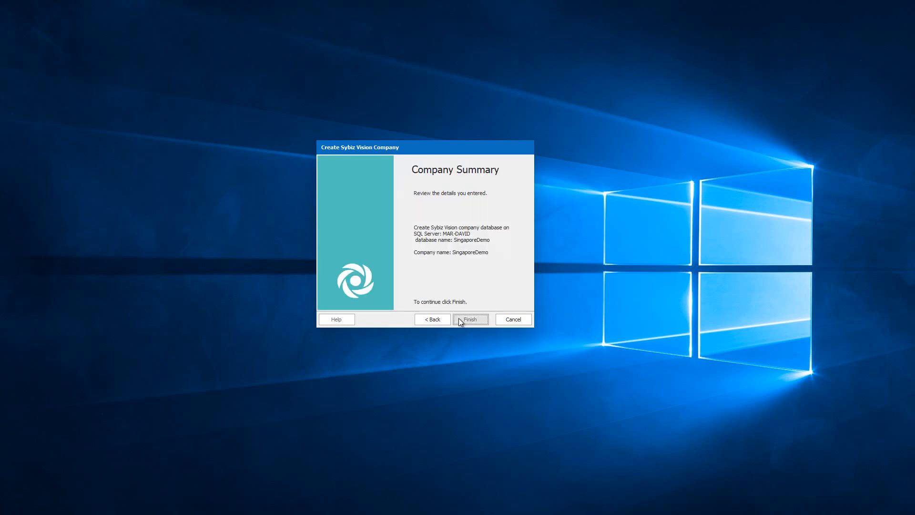
# Step: Create the SingaporeDemo company database and dismiss the progress window
pyautogui.click(470, 318)
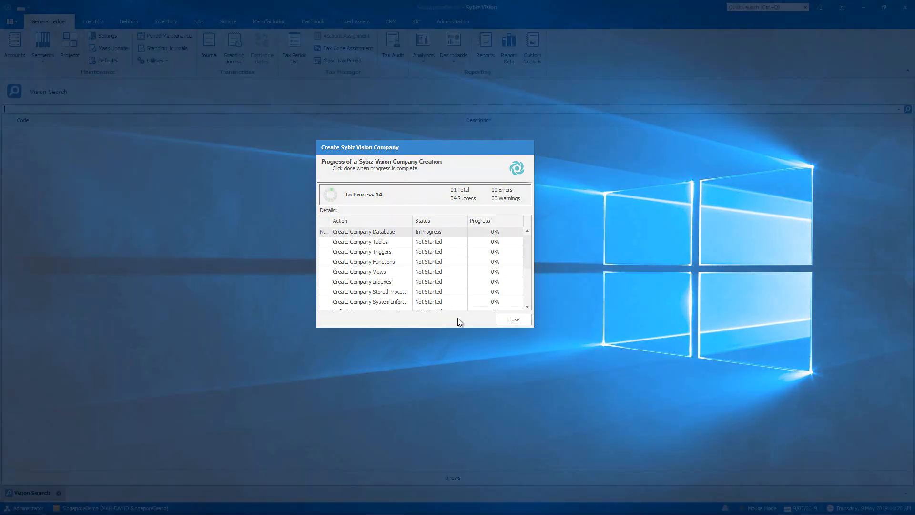
pyautogui.click(511, 319)
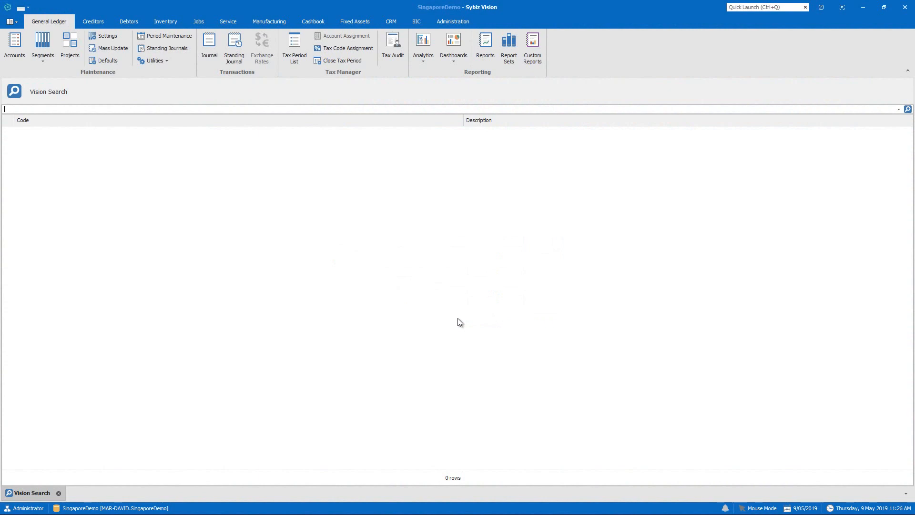
pyautogui.moveTo(454, 311)
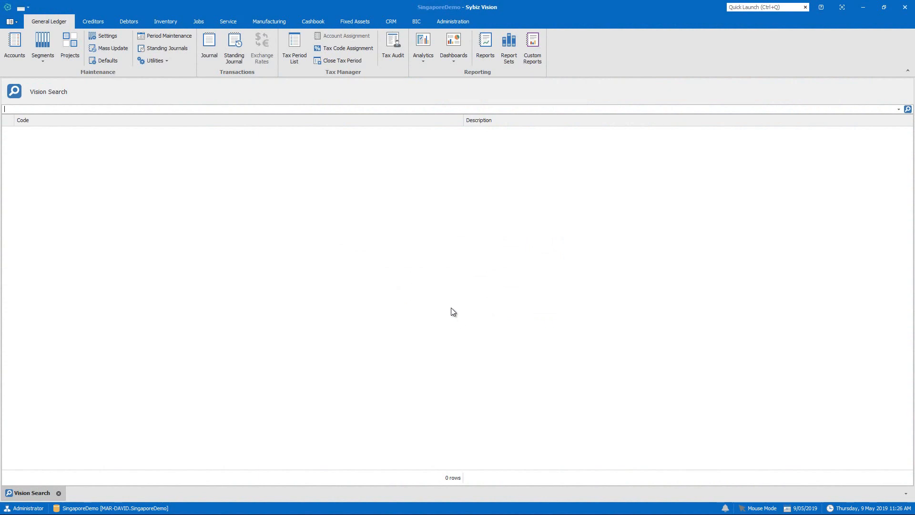
# Step: Export a Tax Audit file named audit.xml for May 2019 and acknowledge its creation
pyautogui.click(393, 48)
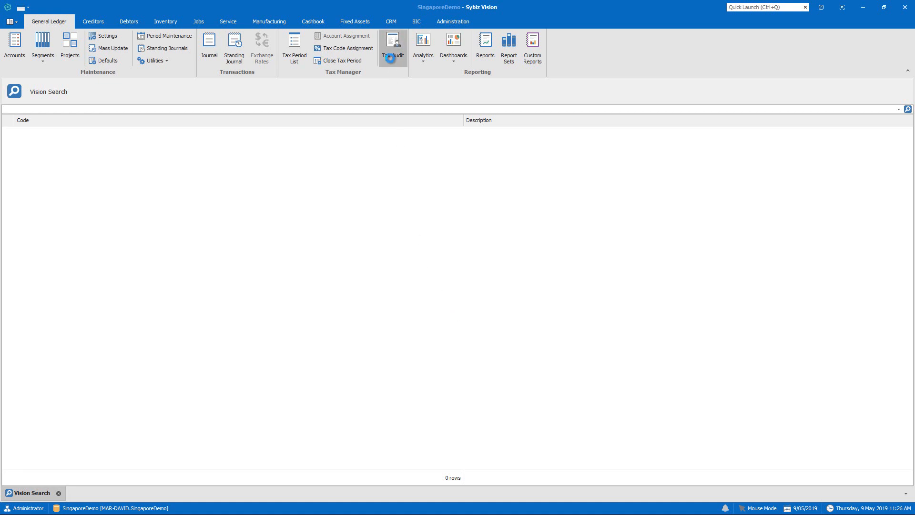
pyautogui.click(393, 46)
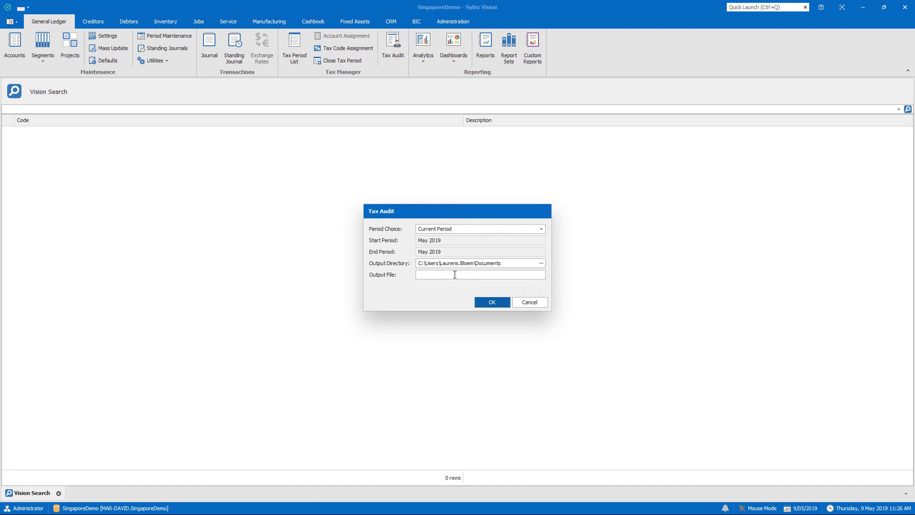
pyautogui.write('audit.xml')
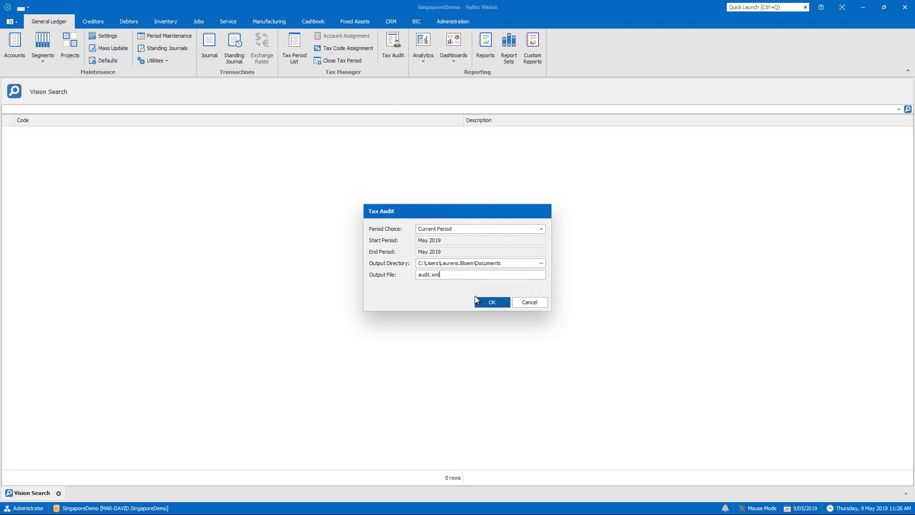
pyautogui.click(491, 302)
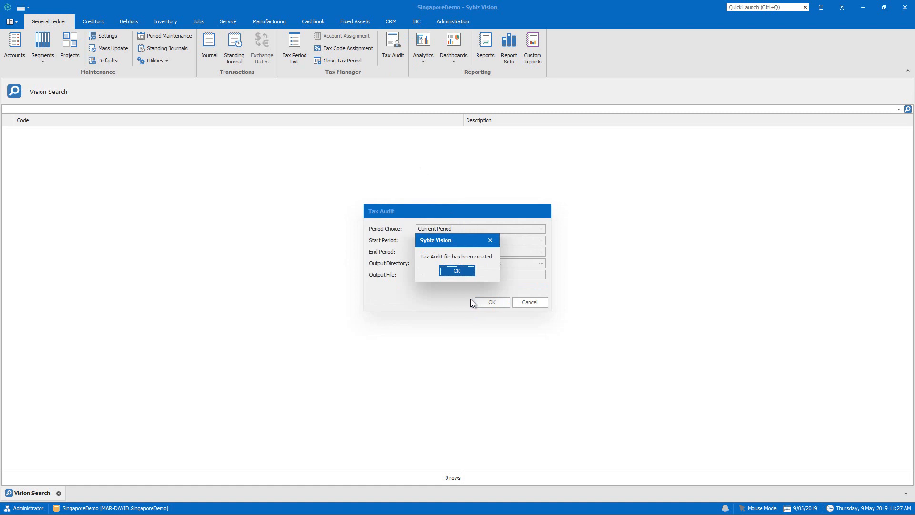
pyautogui.click(457, 270)
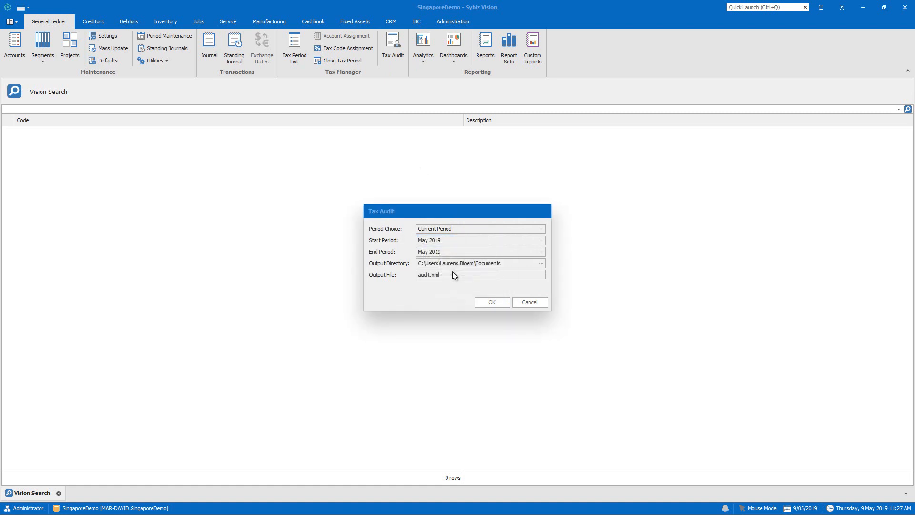
pyautogui.click(529, 302)
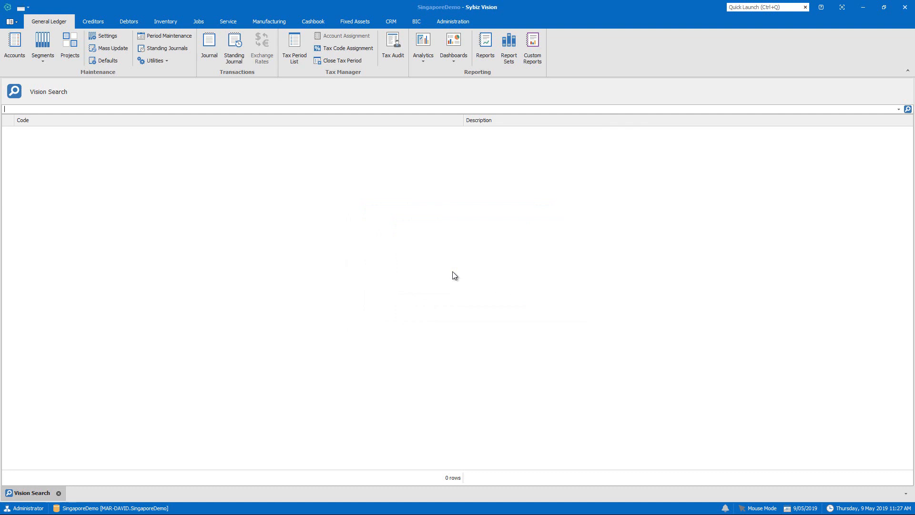